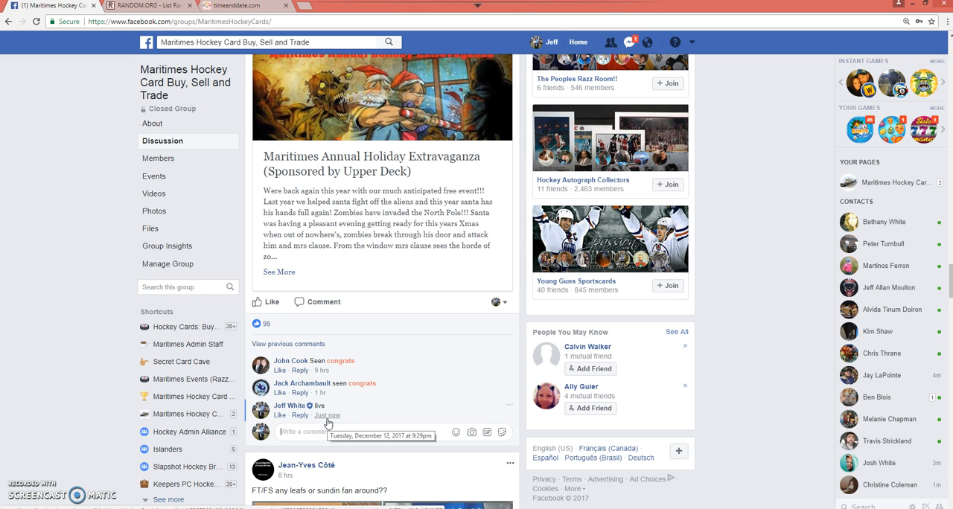
Step: Check the current local time on timeanddate.com, then return to the List Randomizer with the names entered
left_click(236, 6)
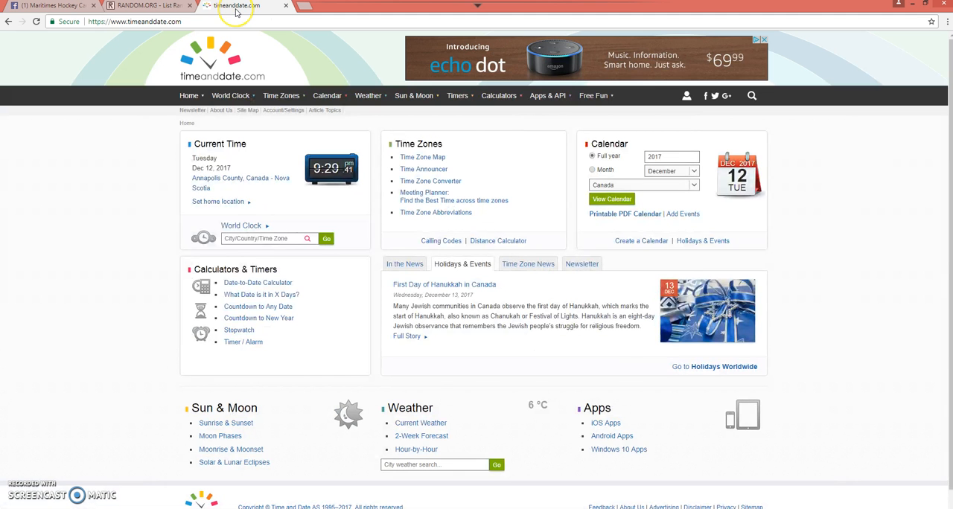
left_click(149, 6)
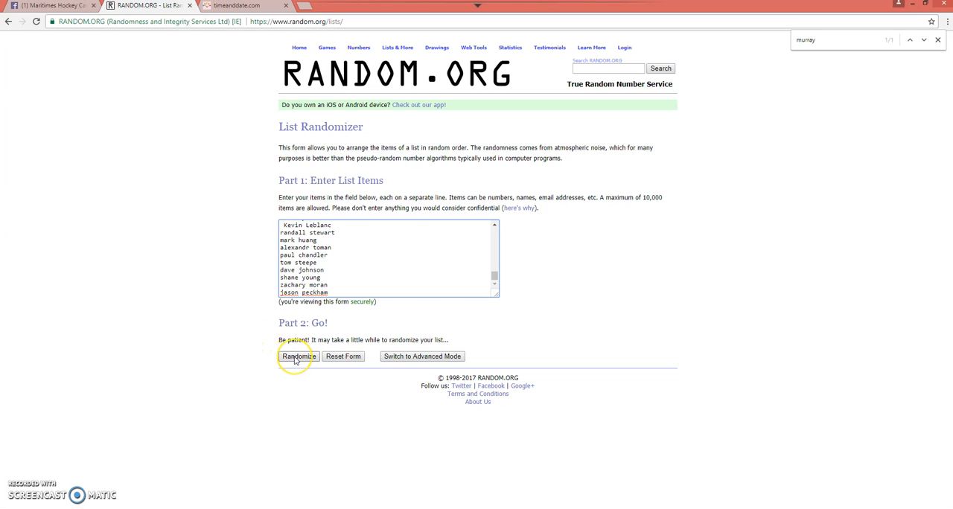
left_click(298, 355)
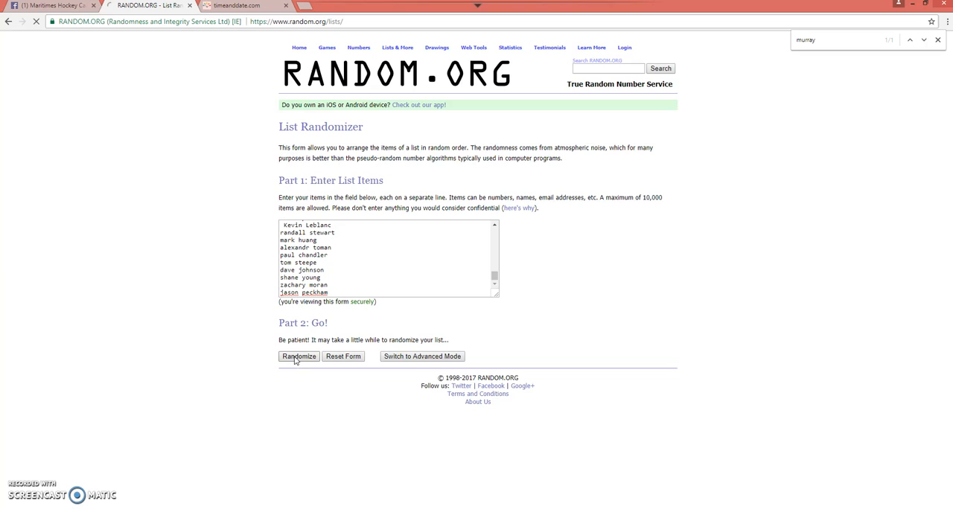
left_click(298, 356)
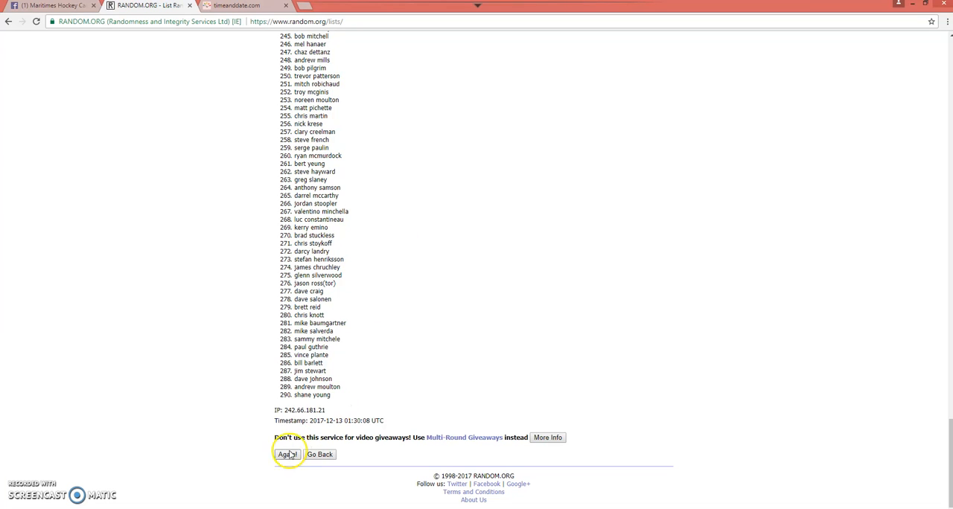
left_click(287, 454)
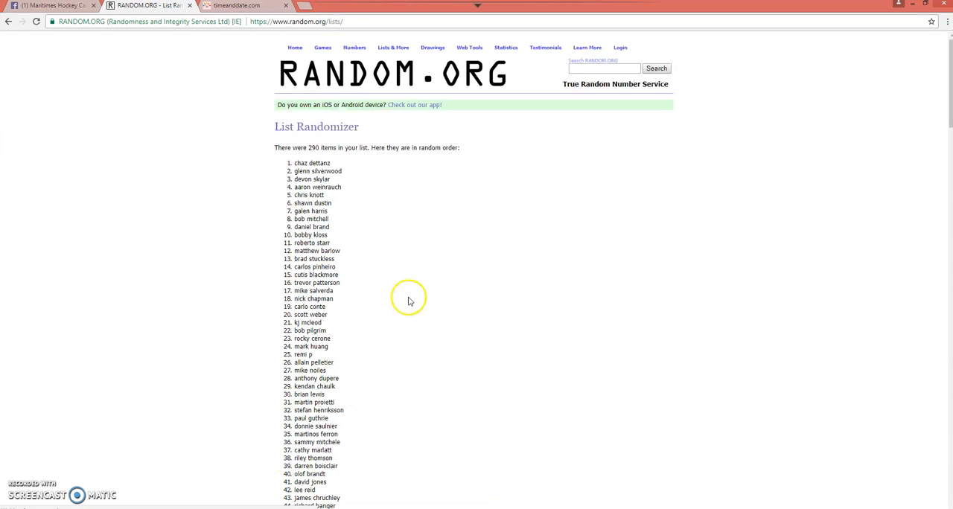
scroll("down", 3)
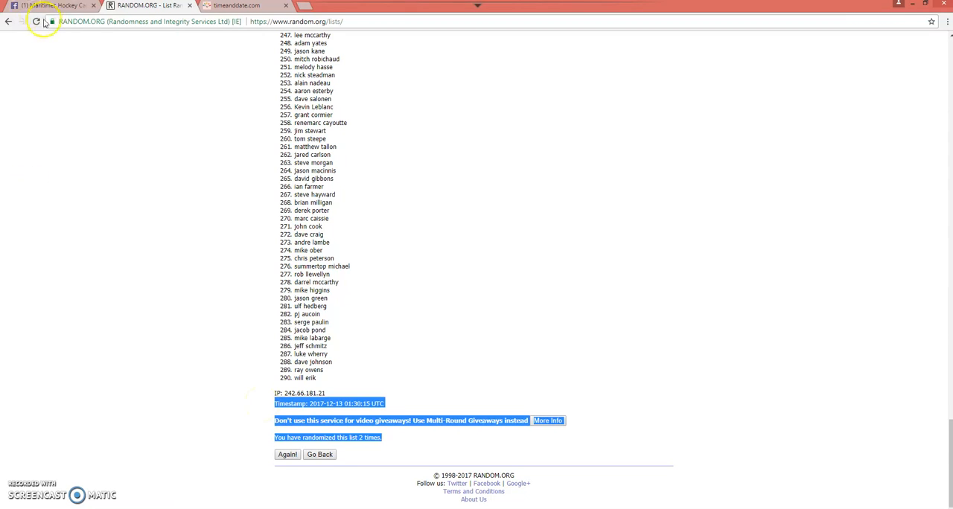
left_click(47, 6)
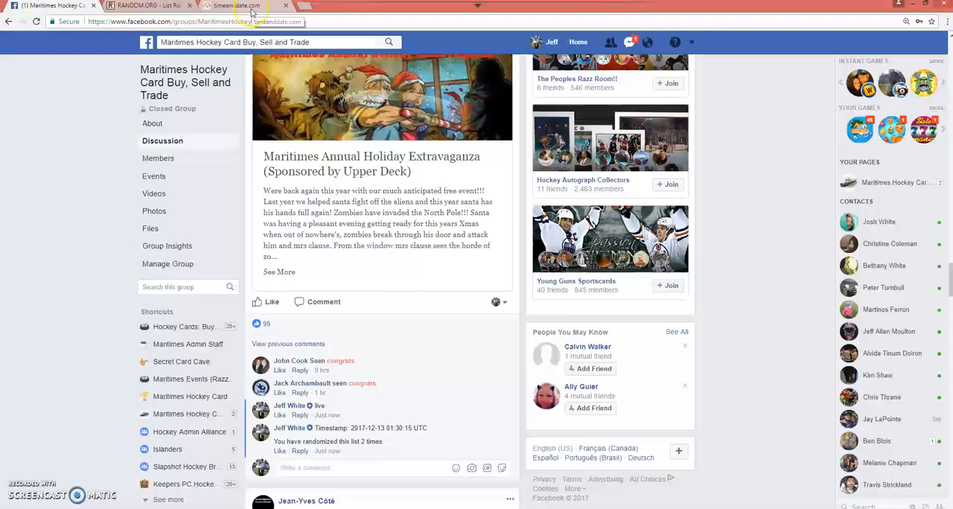
Step: Return to the RANDOM.ORG results after posting the 01:30:15 UTC, 2-times comment
left_click(146, 6)
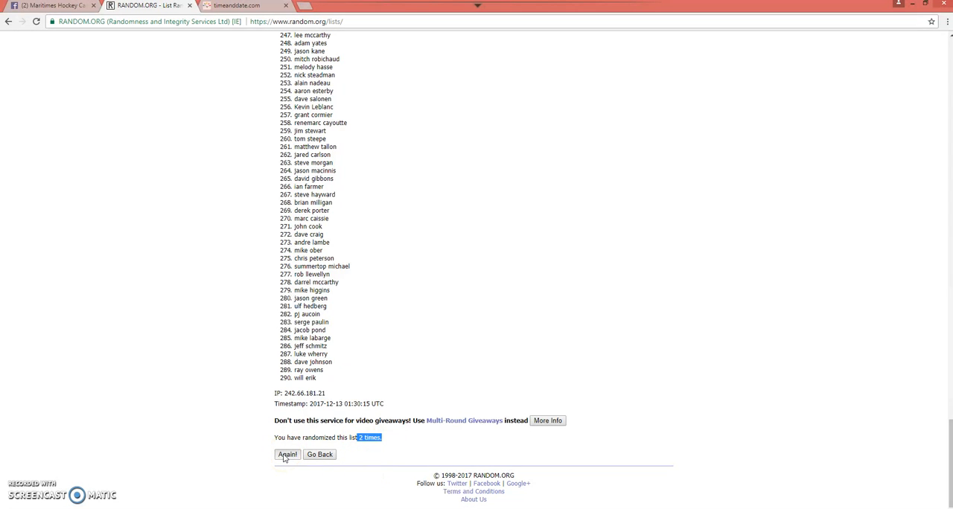
left_click(287, 454)
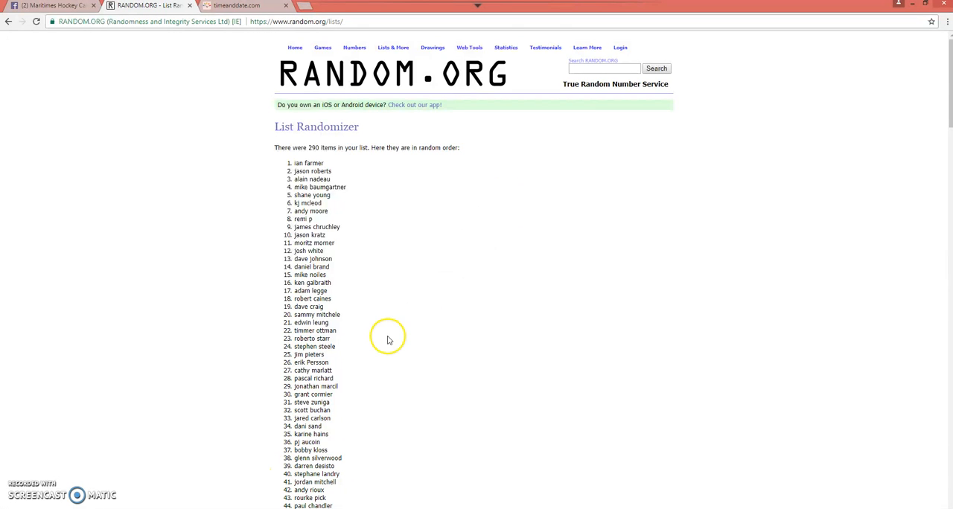
scroll("down", 3)
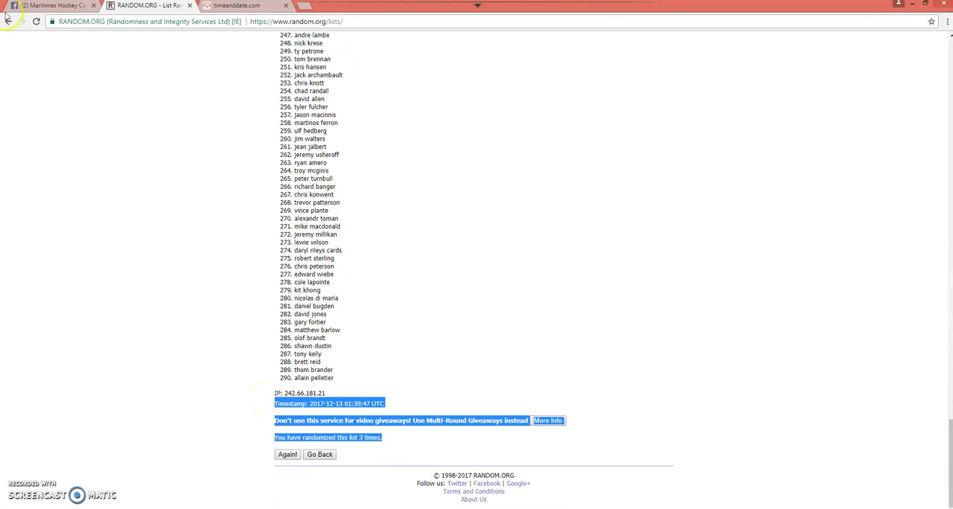
left_click(50, 6)
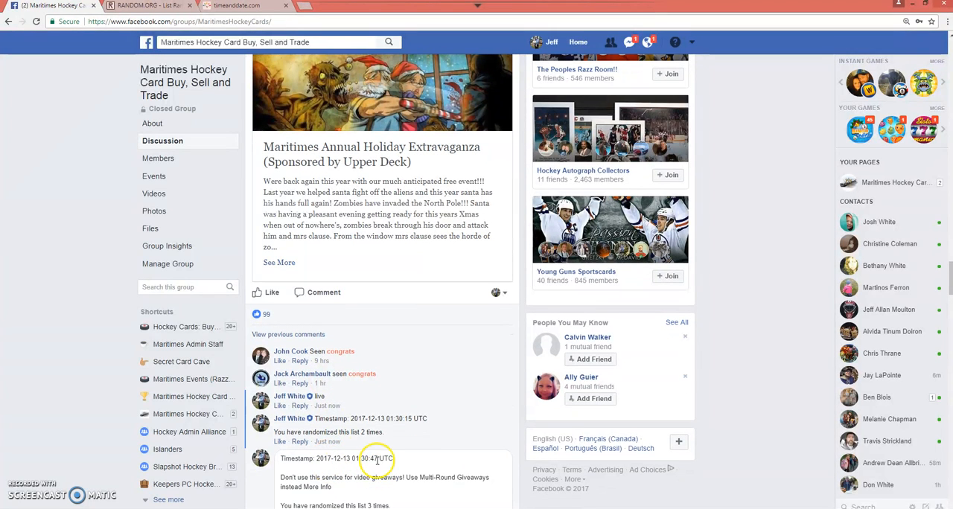
Step: Scroll the Facebook thread to the new comment showing 01:30:47 UTC and 3 randomizations
scroll("down", 3)
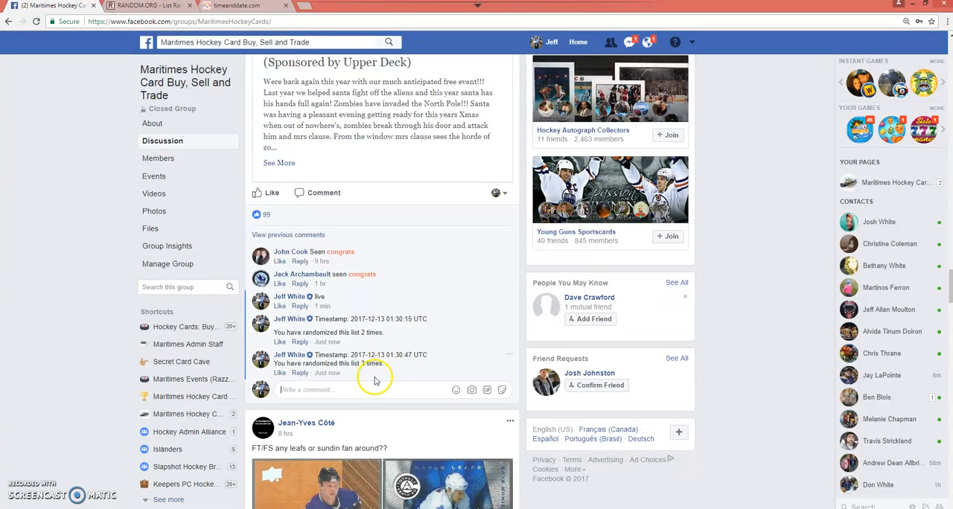
mouse_move(326, 373)
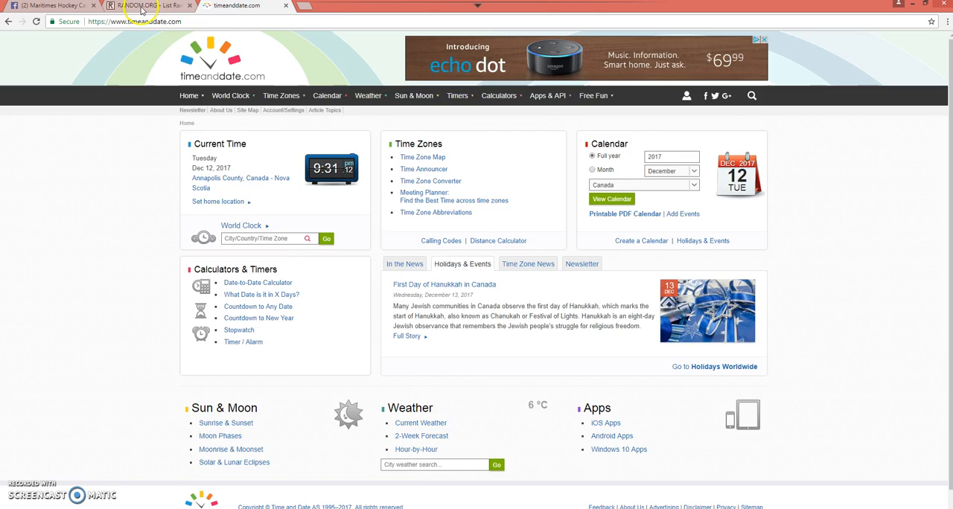
Step: Return to RANDOM.ORG and scroll to the top of the three-times-randomized 290-name list
left_click(149, 6)
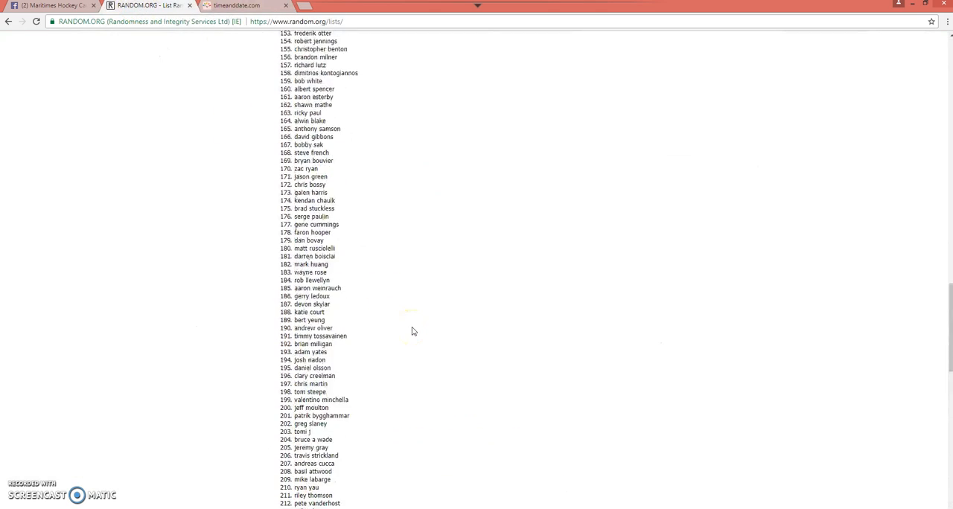
scroll("up", 3)
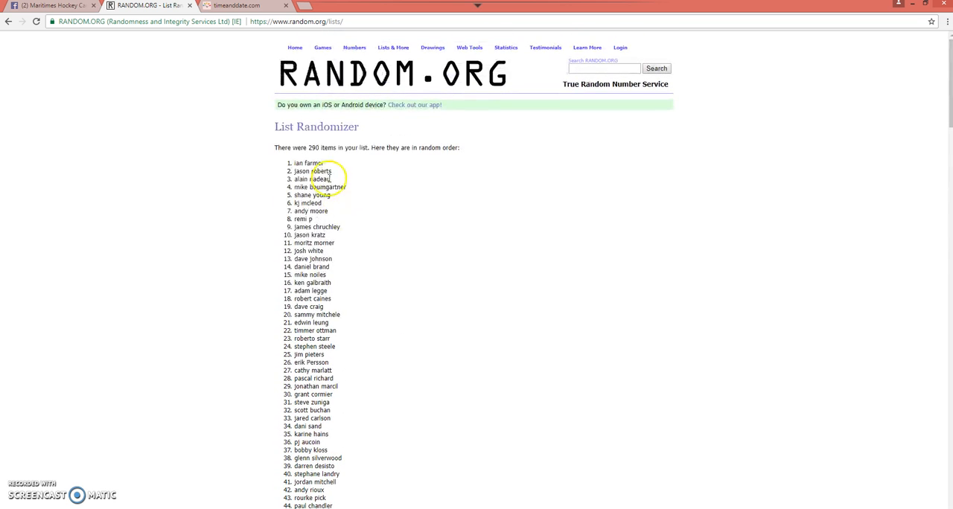
mouse_move(330, 162)
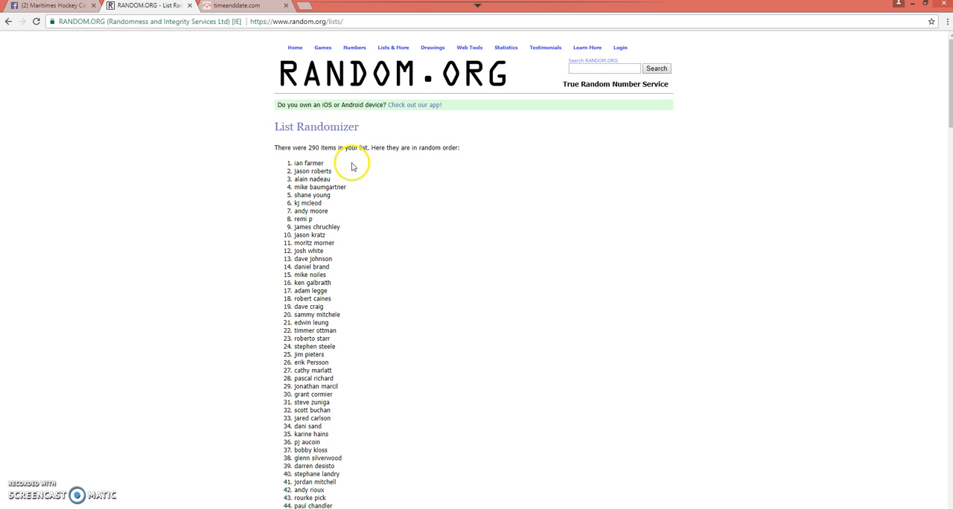
mouse_move(119, 390)
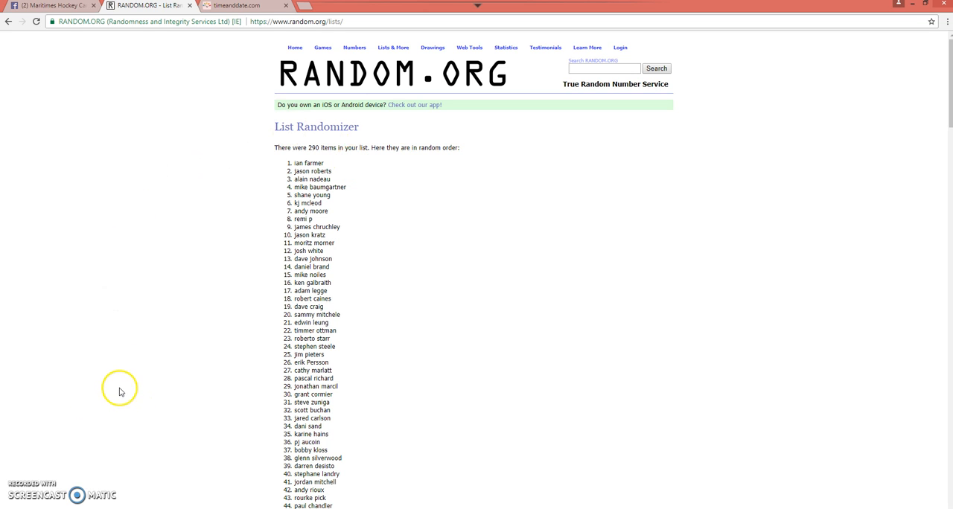